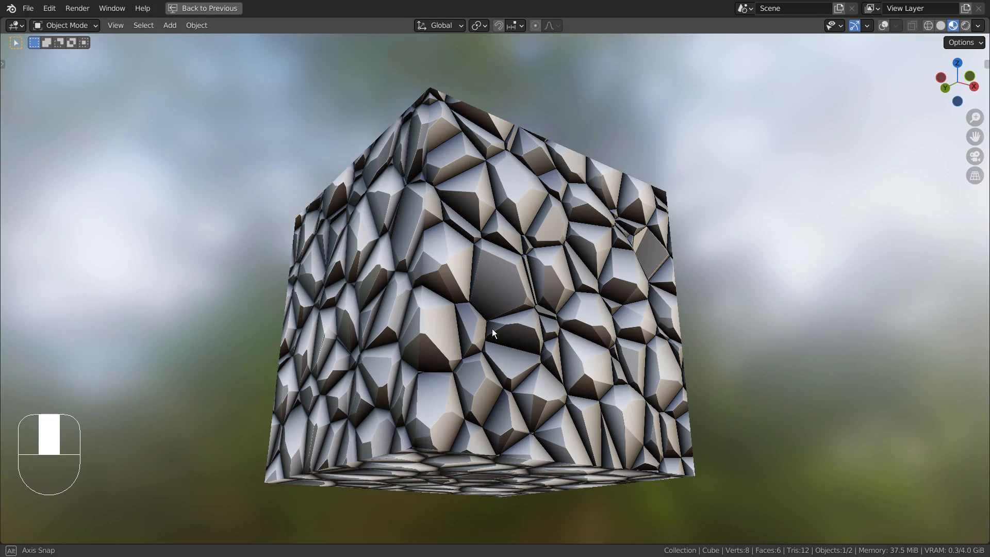
Orbit the rocky cube from below, tilted and top views, then restore the Shading layout
{"action": "left_click_drag", "start_coordinate": [493, 335], "coordinate": [593, 276]}
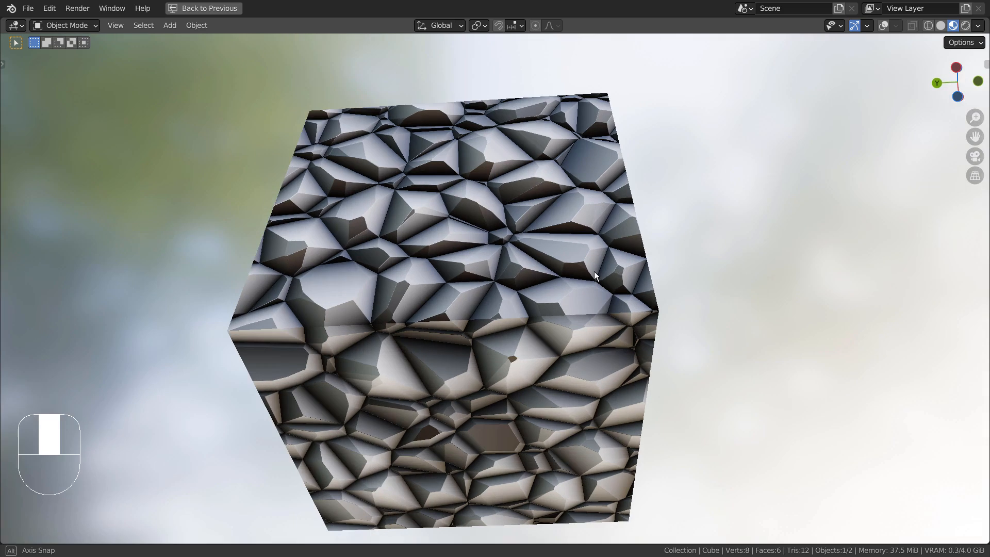
{"action": "left_click_drag", "start_coordinate": [593, 276], "coordinate": [503, 320]}
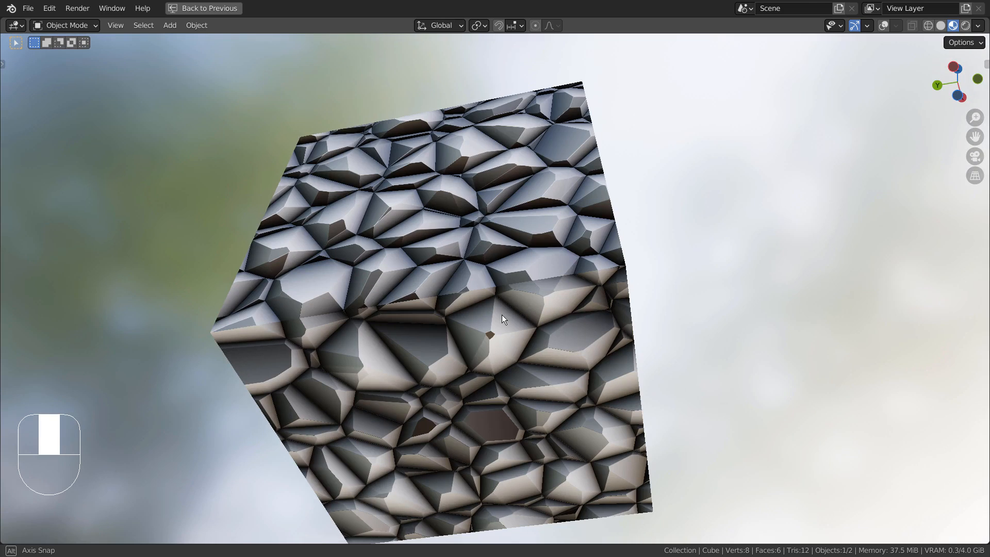
{"action": "left_click_drag", "start_coordinate": [503, 319], "coordinate": [479, 354]}
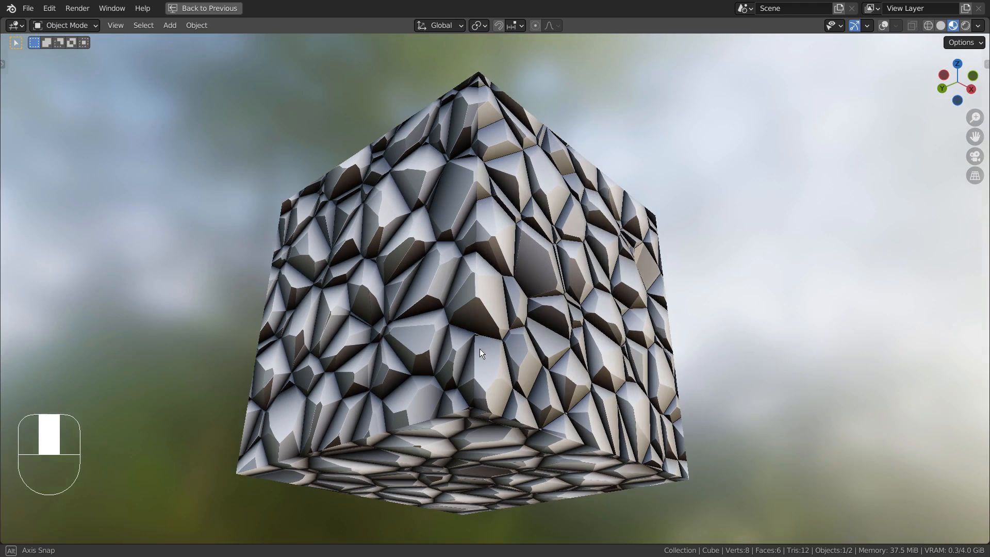
{"action": "left_click_drag", "start_coordinate": [480, 354], "coordinate": [527, 461]}
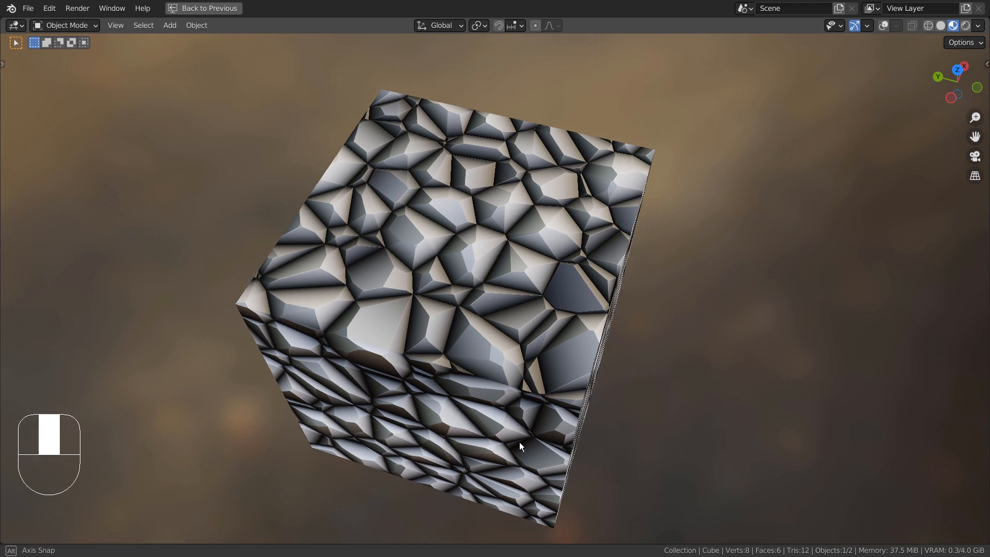
{"action": "left_click_drag", "start_coordinate": [521, 446], "coordinate": [500, 387]}
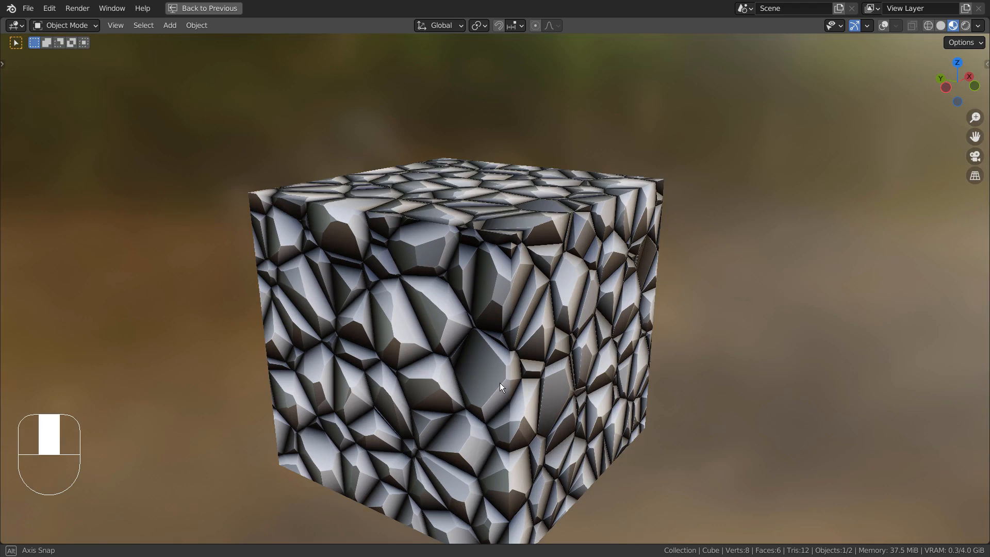
{"action": "left_click_drag", "start_coordinate": [500, 387], "coordinate": [539, 355]}
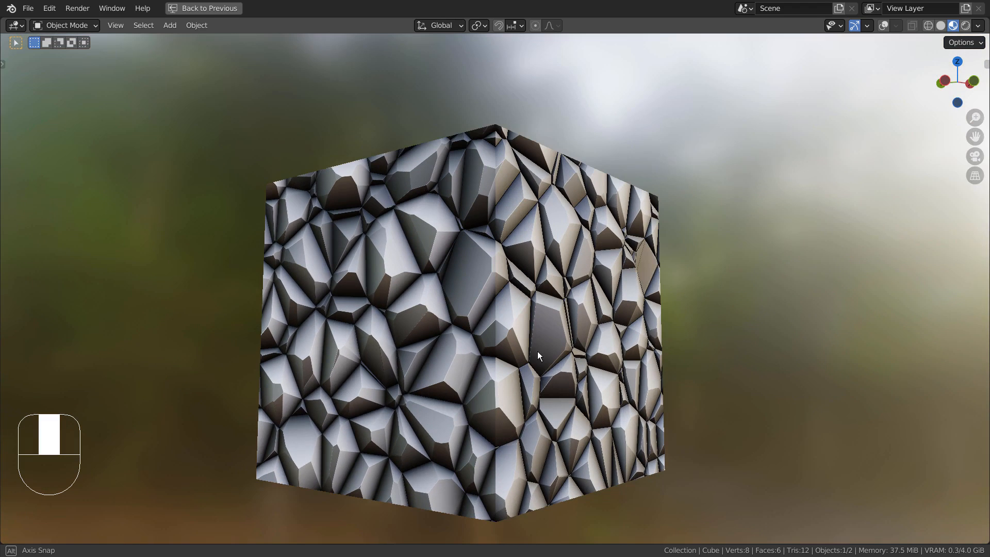
{"action": "key", "text": "ctrl+space"}
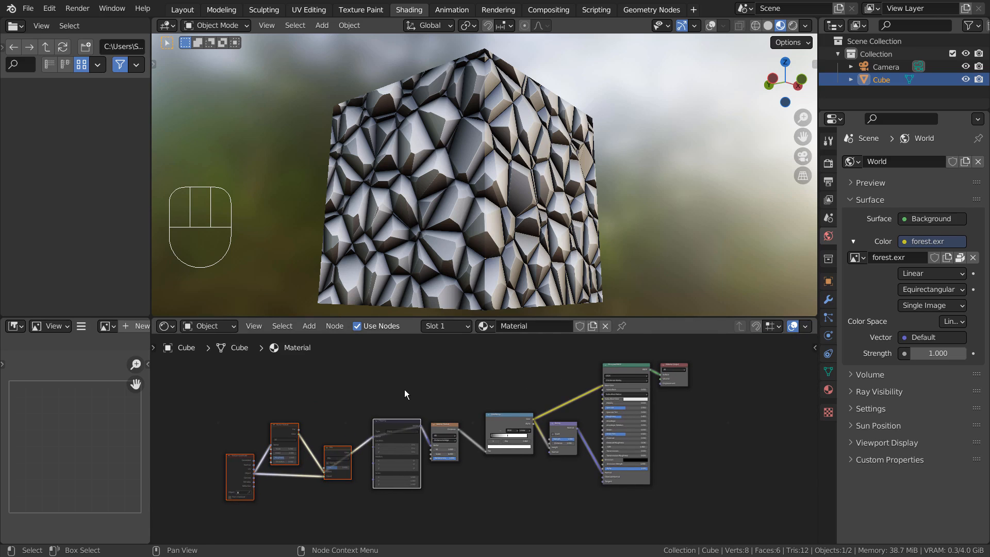
{"action": "mouse_move", "coordinate": [379, 373]}
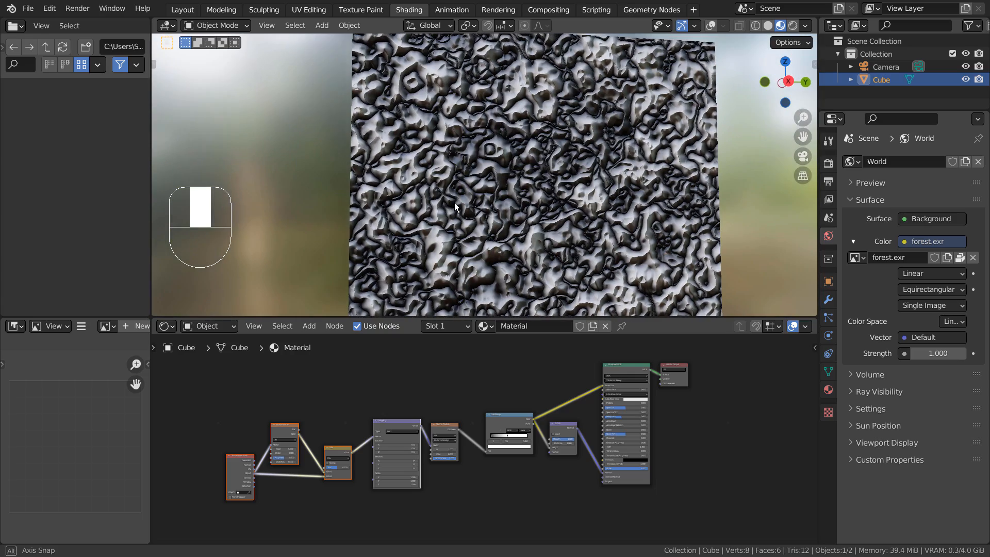
Orbit out to the cube's corner and undo back to the cellular stone look
{"action": "left_click_drag", "start_coordinate": [455, 209], "coordinate": [625, 208]}
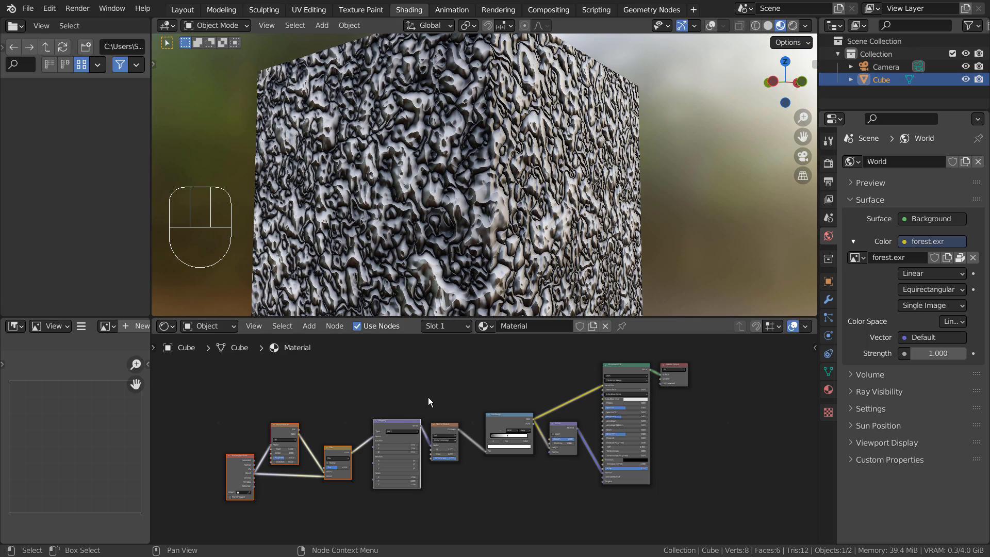
{"action": "key", "text": "ctrl+z"}
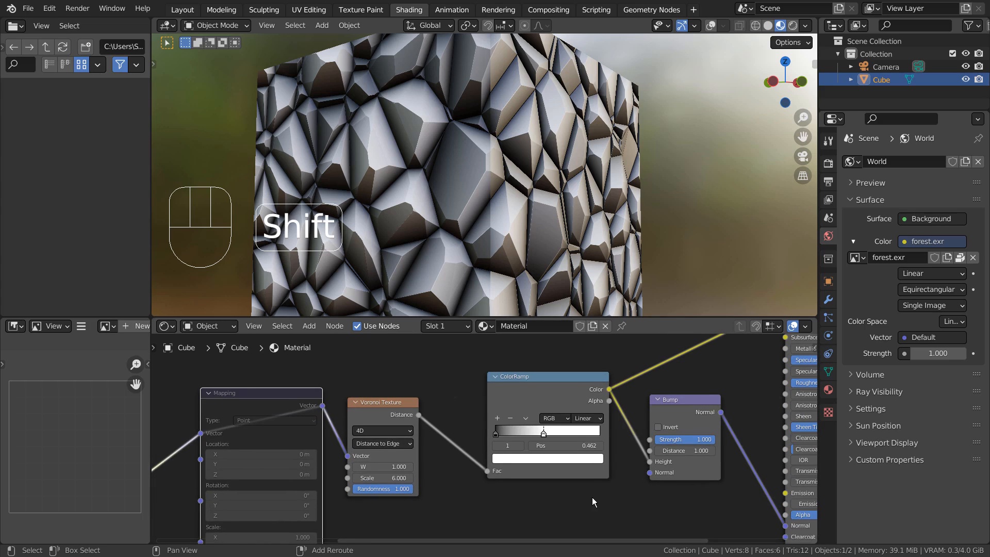
Pan more of the node tree into view and maximize the Shader Editor
{"action": "left_click_drag", "start_coordinate": [593, 502], "coordinate": [488, 506]}
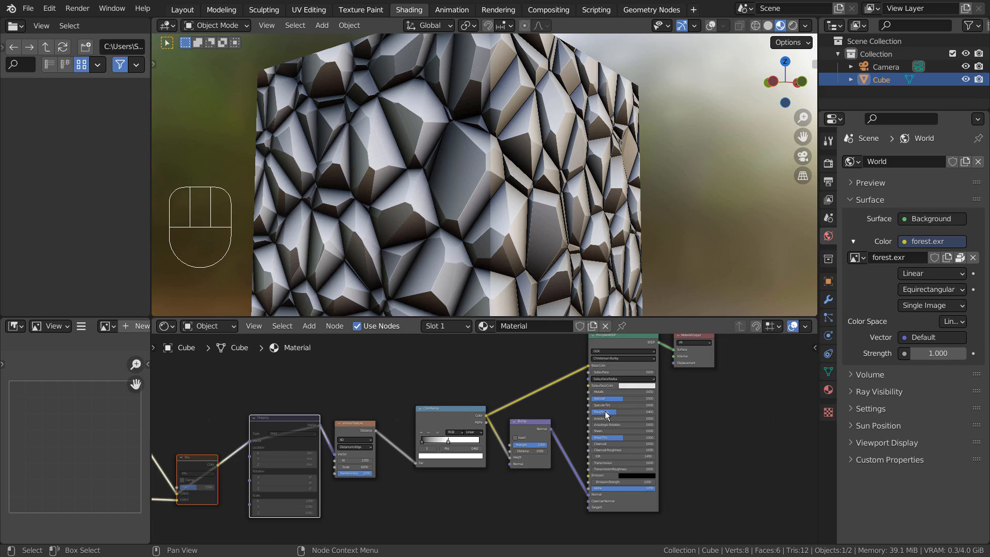
{"action": "key", "text": "ctrl"}
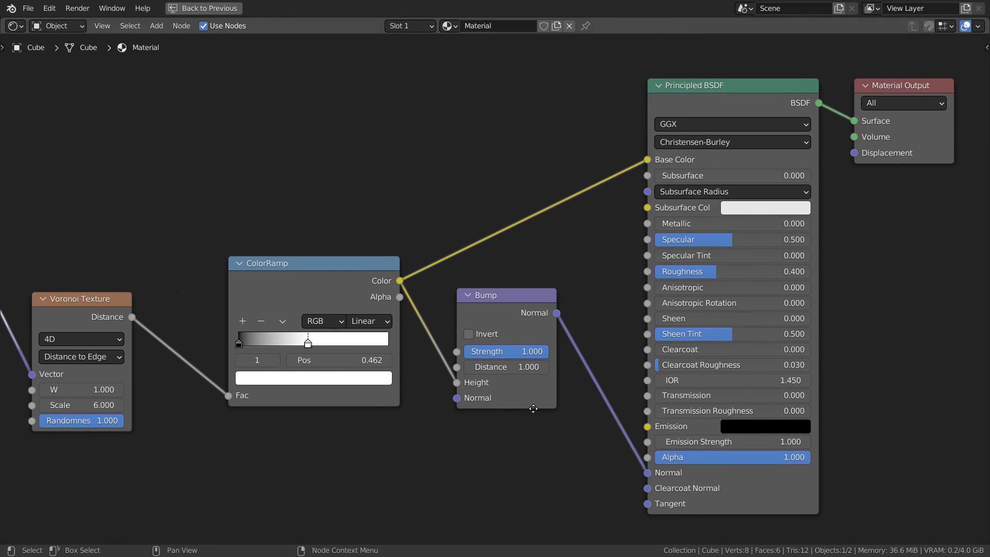
{"action": "mouse_move", "coordinate": [551, 510]}
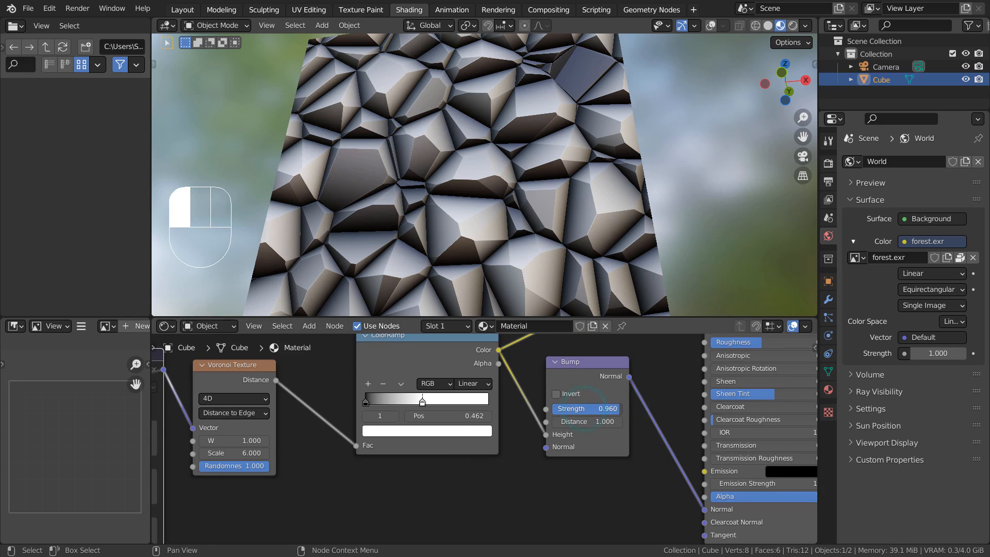
Drop the Bump node Strength to 0, then raise it back to 1.000
{"action": "left_click_drag", "start_coordinate": [606, 408], "coordinate": [555, 408]}
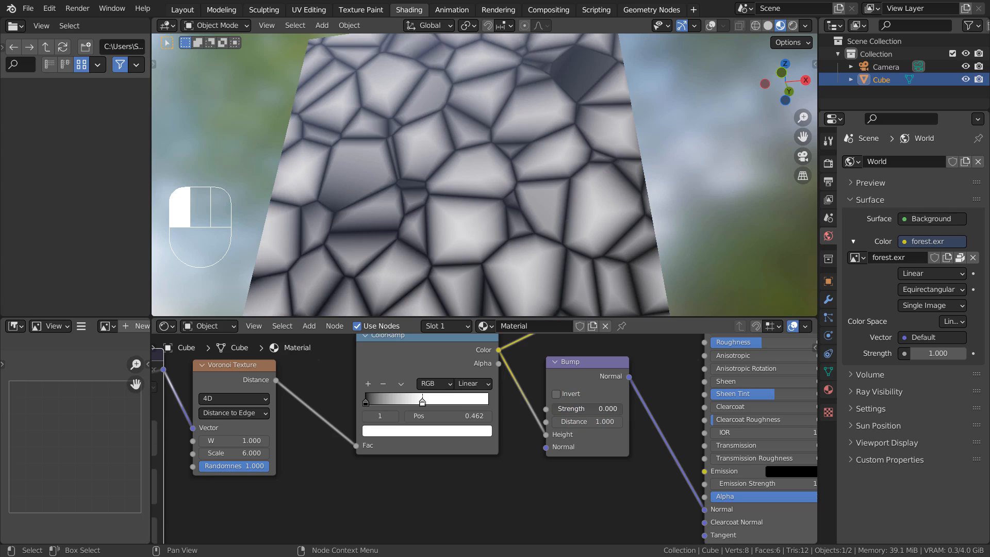
{"action": "left_click_drag", "start_coordinate": [581, 408], "coordinate": [610, 409]}
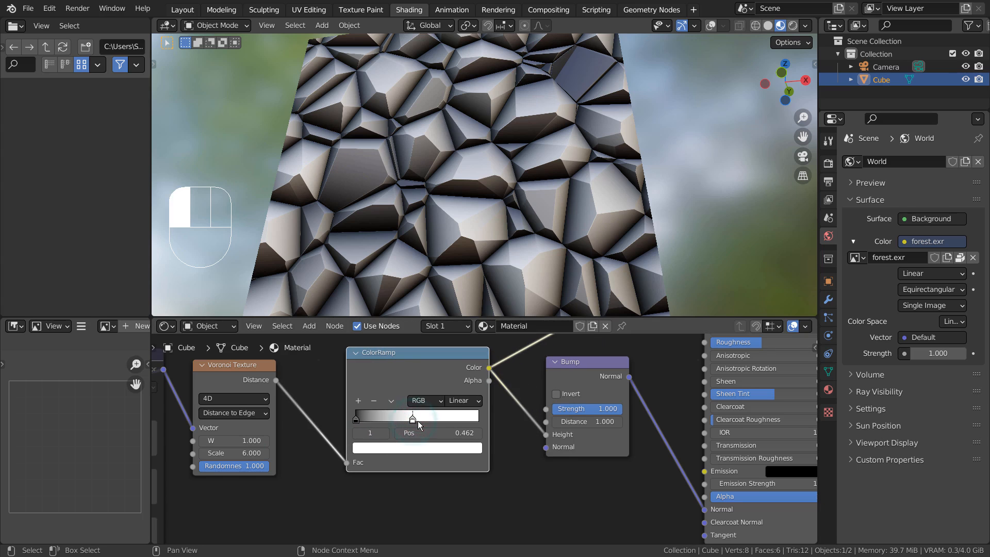
Slide the ColorRamp white stop back and forth, ending at 0.000 with a flat white cube
{"action": "left_click_drag", "start_coordinate": [413, 414], "coordinate": [476, 415]}
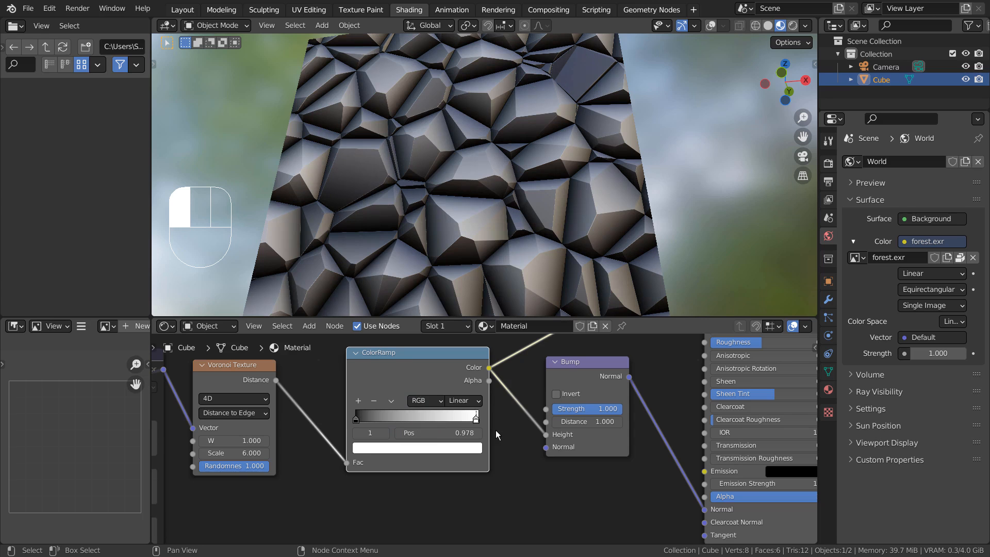
{"action": "left_click_drag", "start_coordinate": [492, 432], "coordinate": [458, 433]}
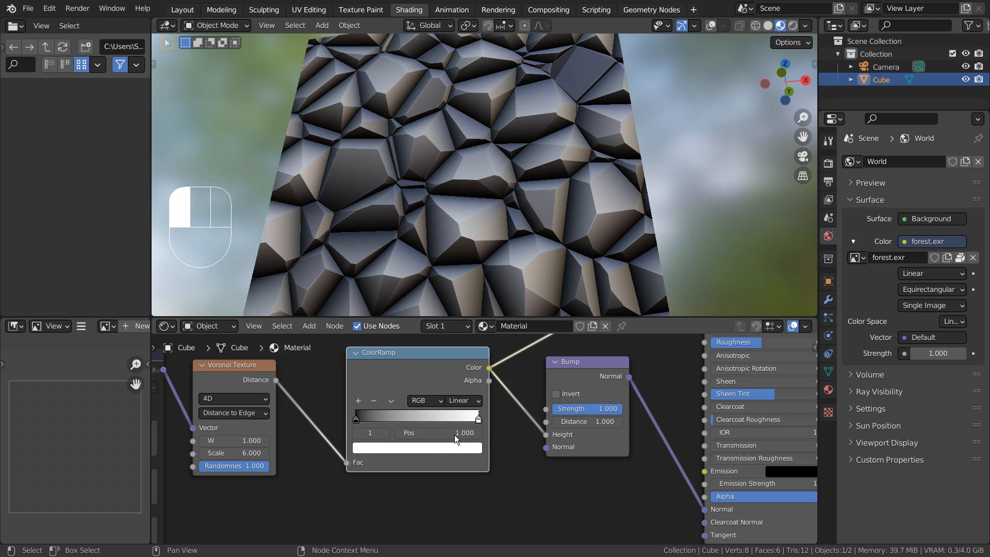
{"action": "left_click_drag", "start_coordinate": [476, 417], "coordinate": [427, 417]}
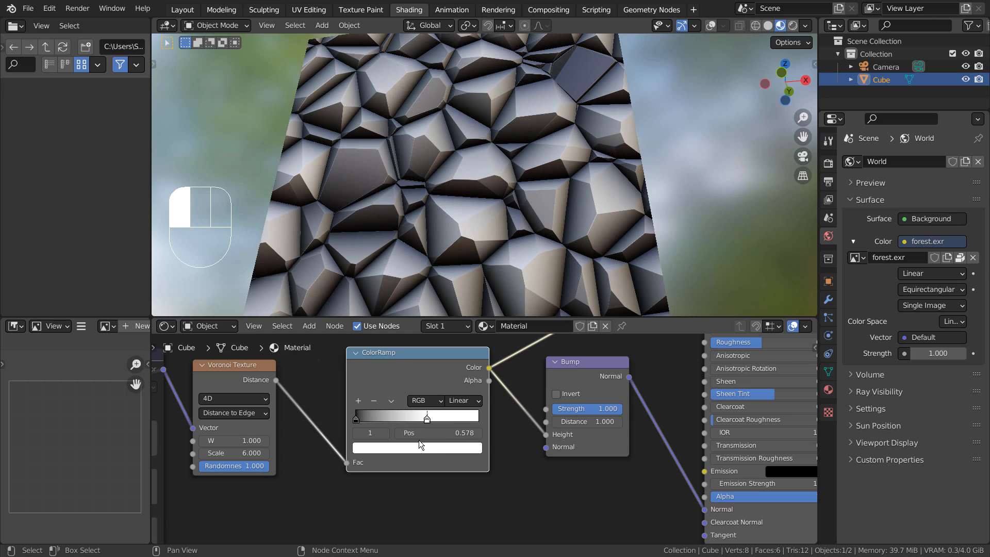
{"action": "left_click_drag", "start_coordinate": [426, 417], "coordinate": [395, 417]}
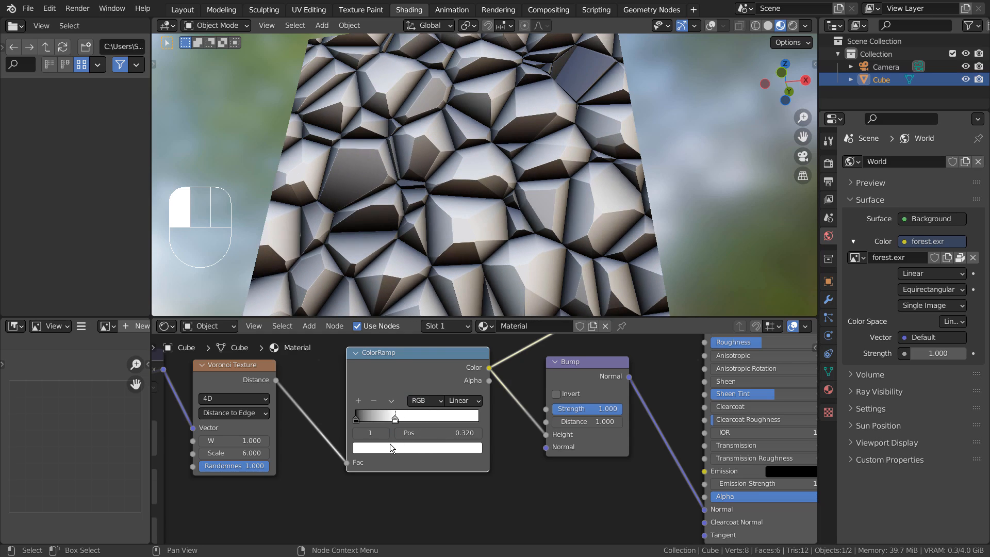
{"action": "left_click_drag", "start_coordinate": [394, 415], "coordinate": [478, 415]}
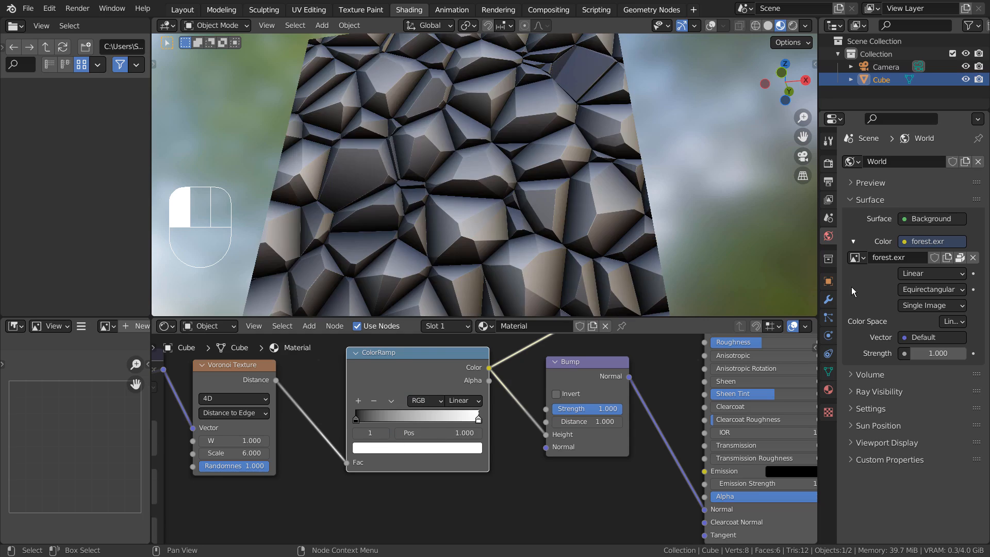
{"action": "left_click_drag", "start_coordinate": [475, 414], "coordinate": [391, 414]}
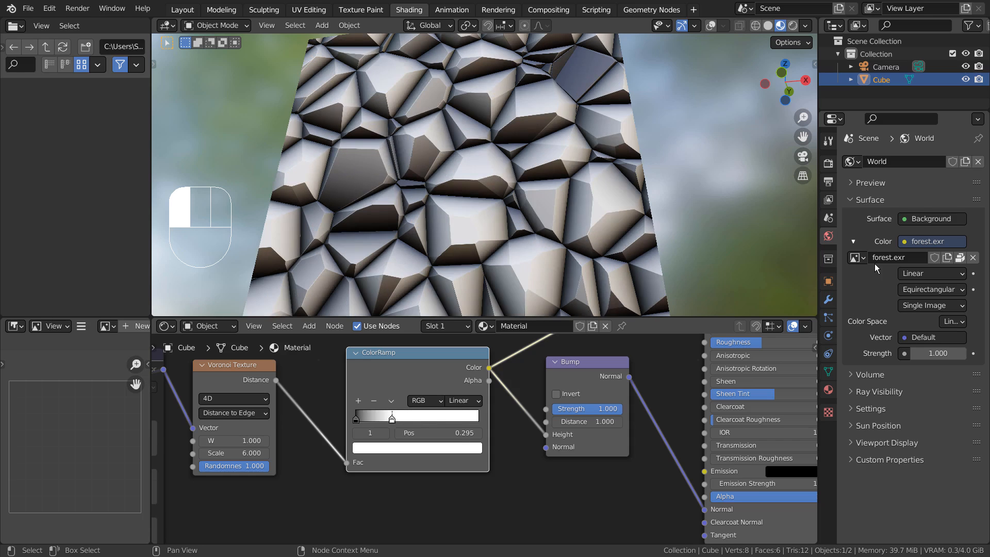
{"action": "left_click_drag", "start_coordinate": [391, 415], "coordinate": [444, 415]}
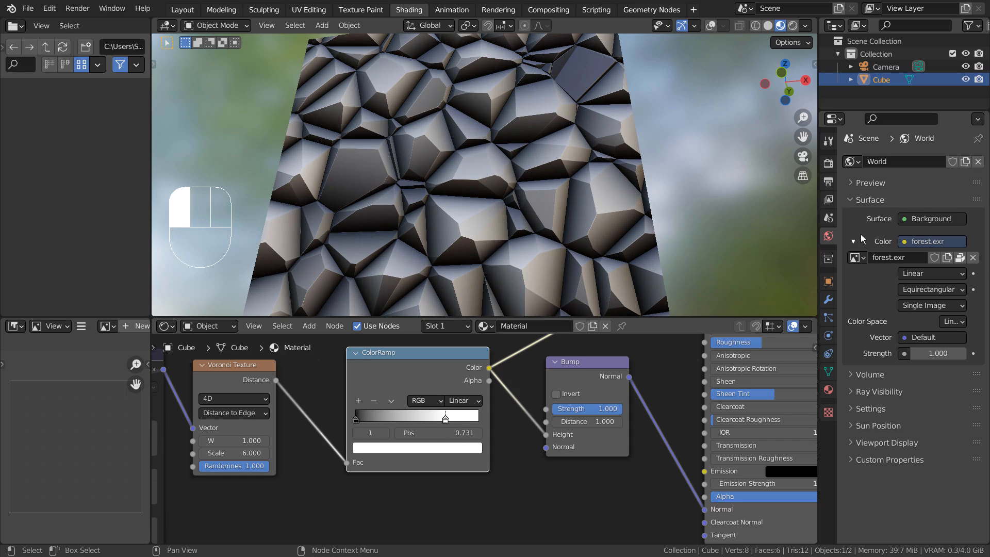
{"action": "left_click_drag", "start_coordinate": [444, 417], "coordinate": [390, 417]}
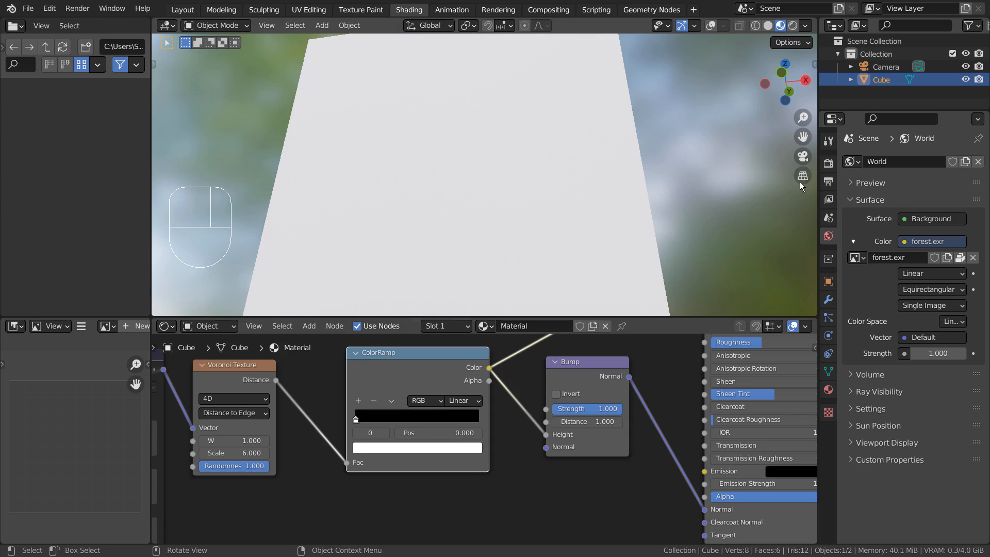
Undo the recent ColorRamp changes several times
{"action": "key", "text": "ctrl+z"}
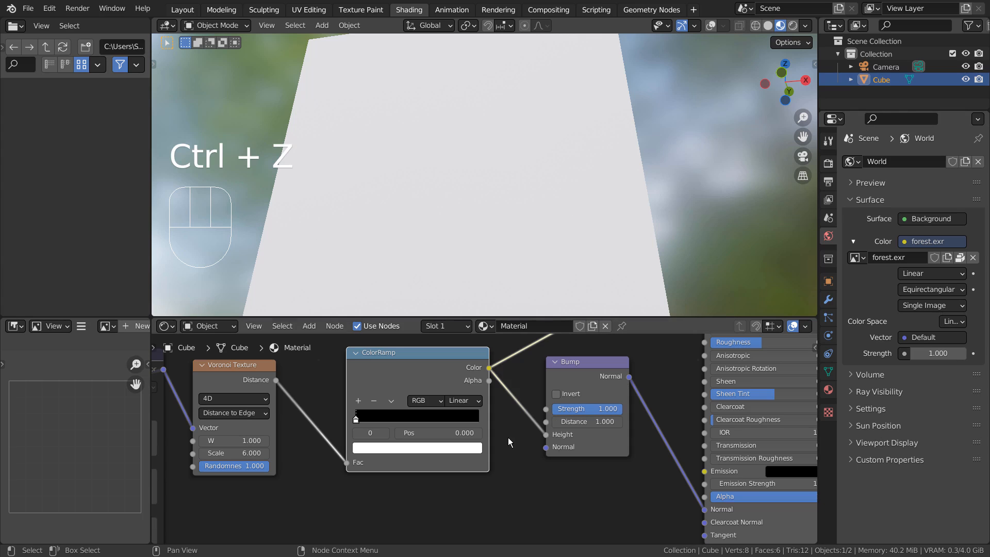
{"action": "key", "text": "ctrl+z"}
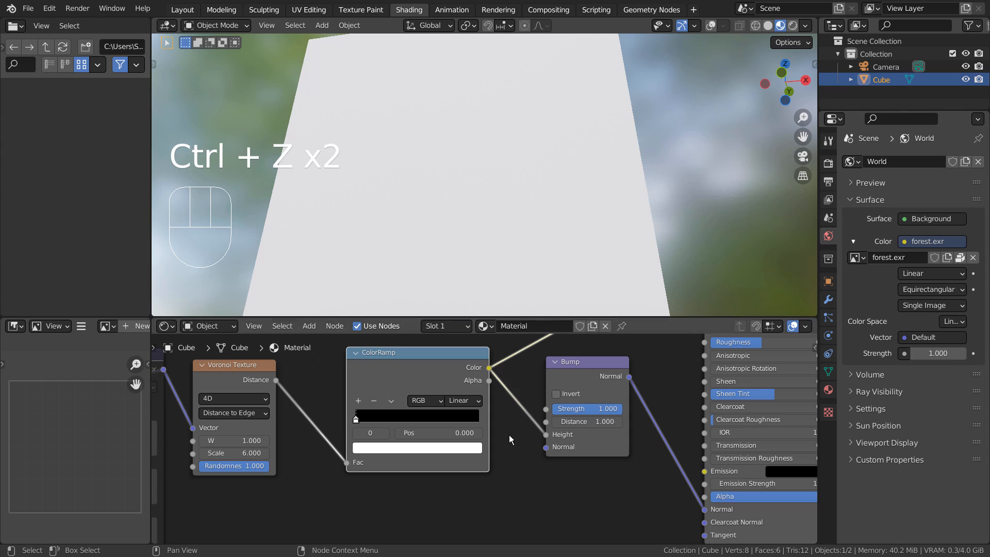
{"action": "key", "text": "ctrl+z"}
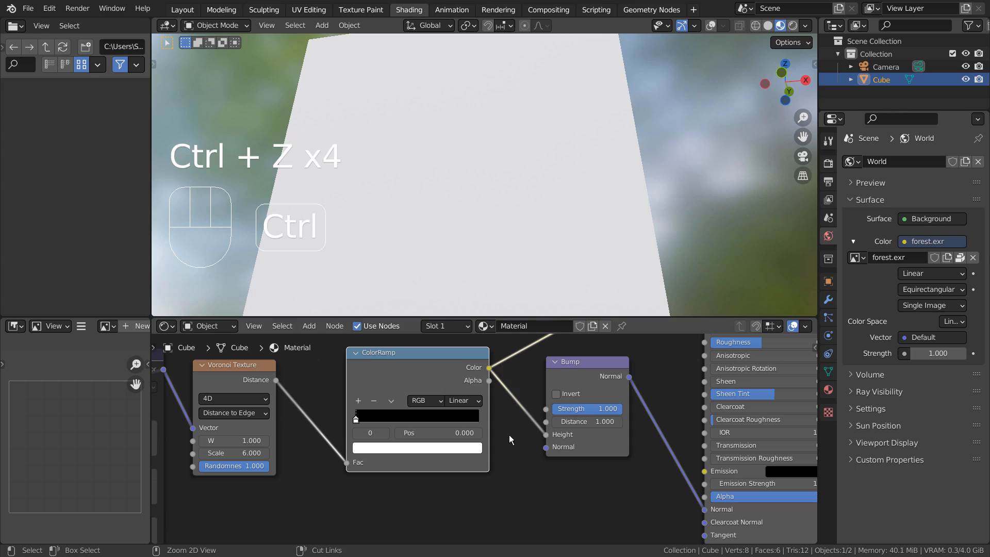
{"action": "key", "text": "ctrl+z"}
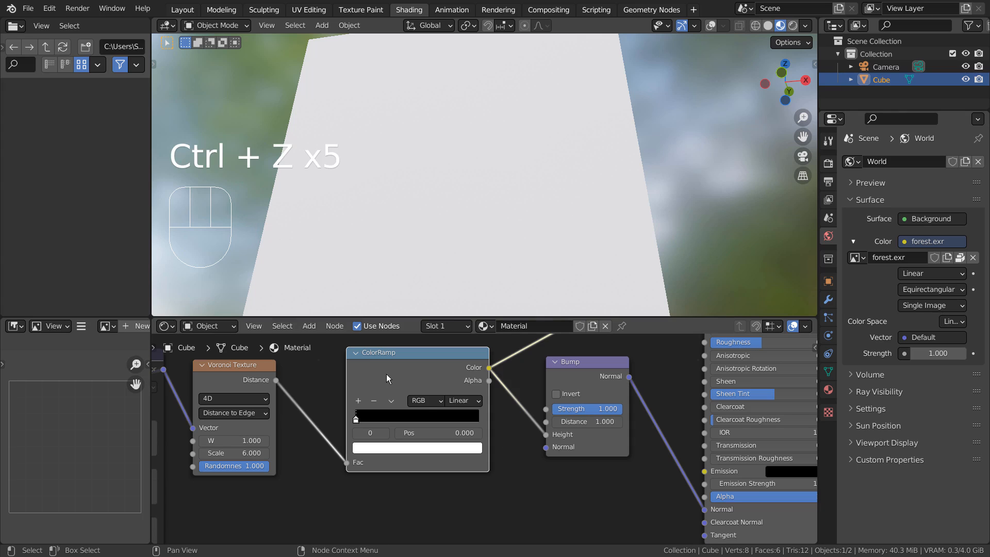
{"action": "key", "text": "ctrl+z"}
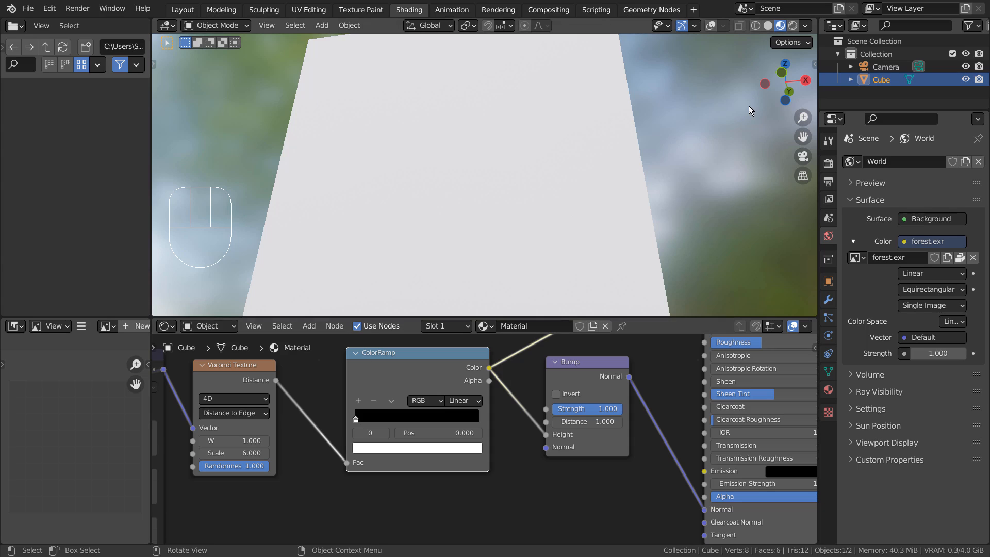
{"action": "mouse_move", "coordinate": [749, 118]}
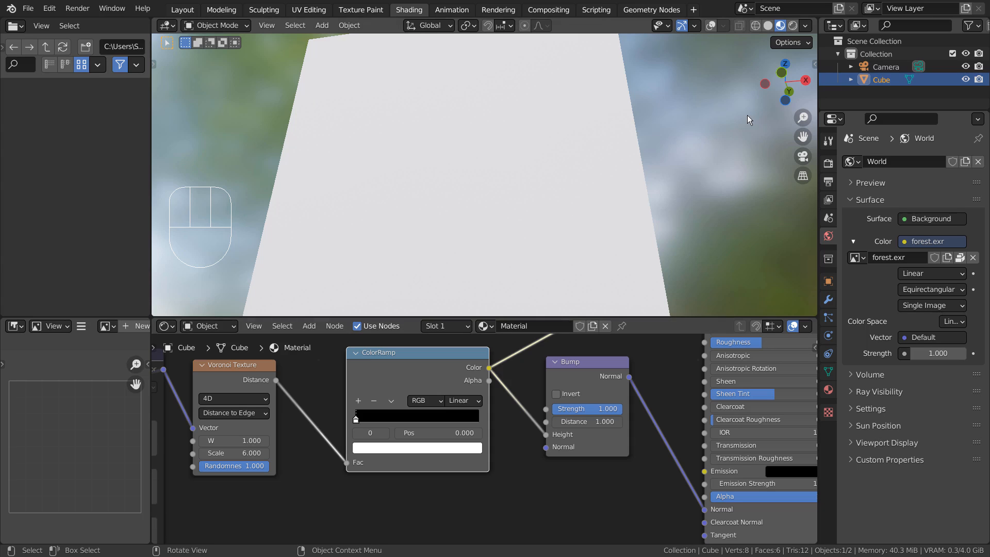
{"action": "mouse_move", "coordinate": [781, 80]}
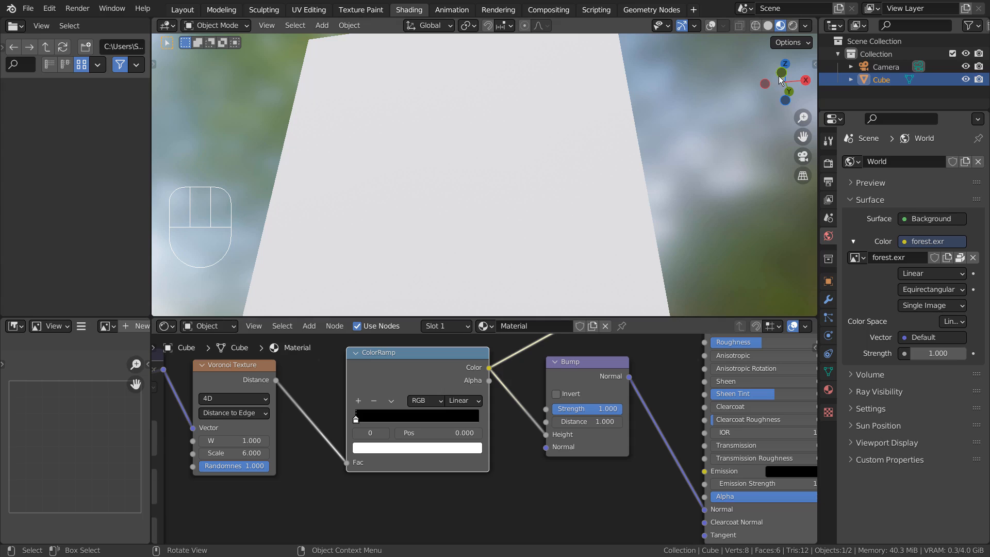
{"action": "mouse_move", "coordinate": [780, 81]}
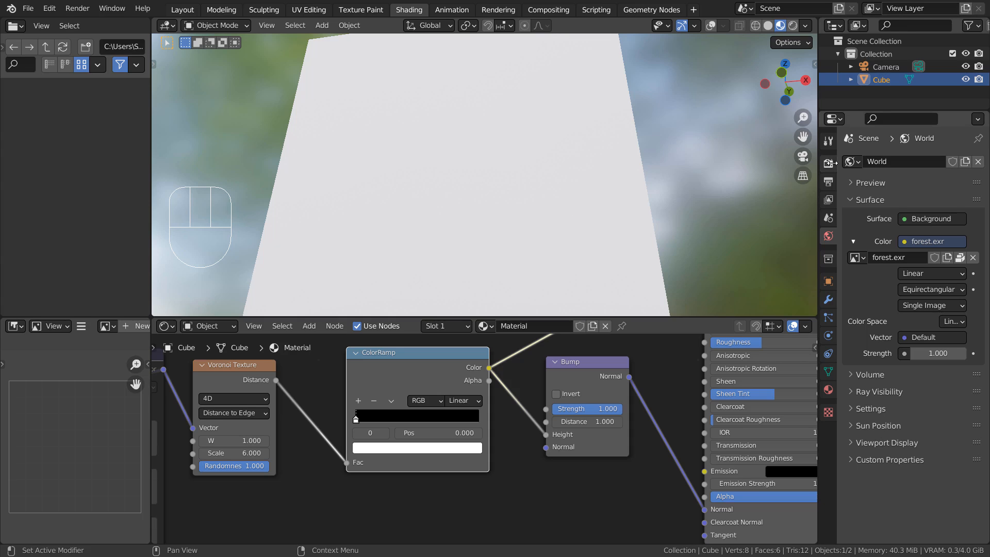
Switch the viewport to plain Solid shading and undo once more
{"action": "left_click", "coordinate": [768, 25]}
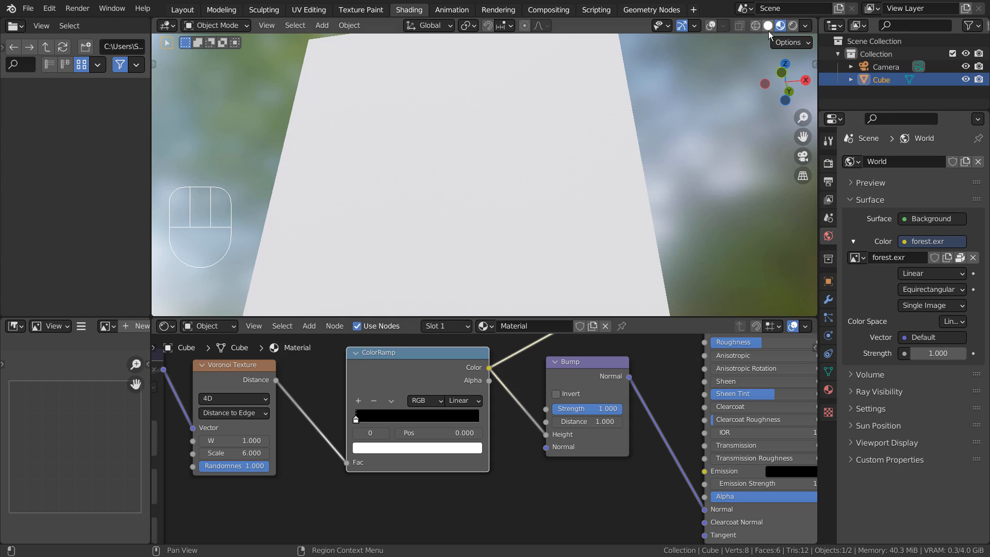
{"action": "left_click", "coordinate": [768, 26]}
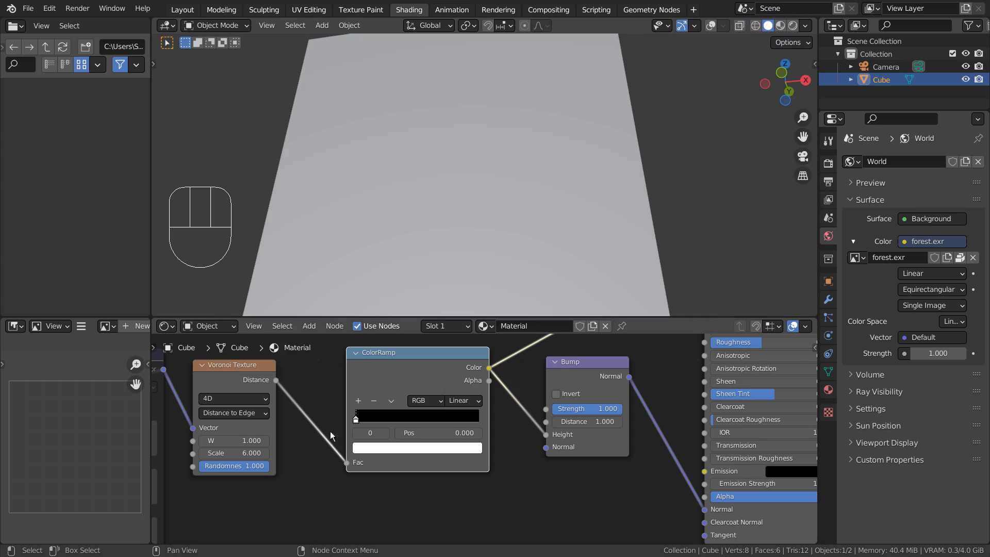
{"action": "key", "text": "ctrl+z"}
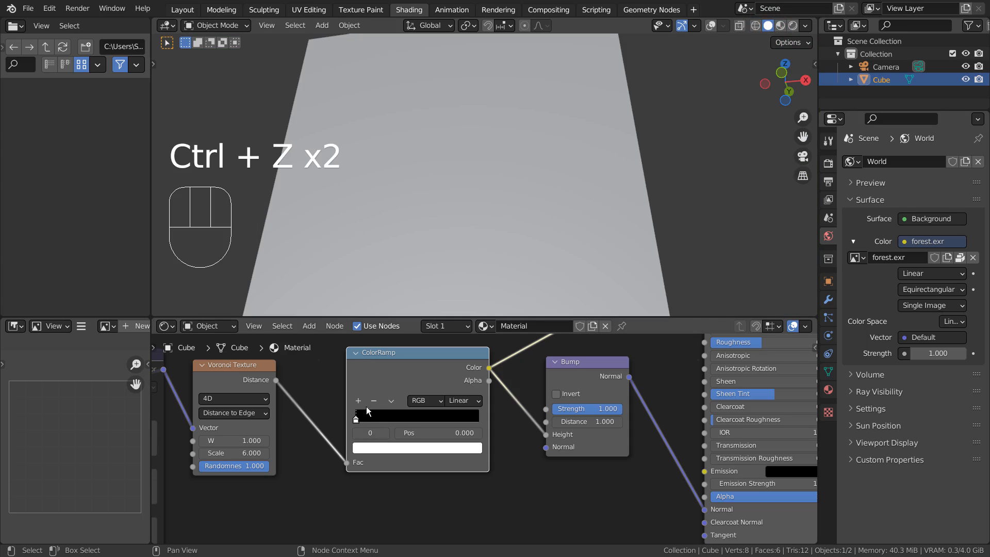
Drag the ColorRamp white stop back to about three-quarters, restoring the stone relief
{"action": "left_click_drag", "start_coordinate": [356, 414], "coordinate": [409, 415]}
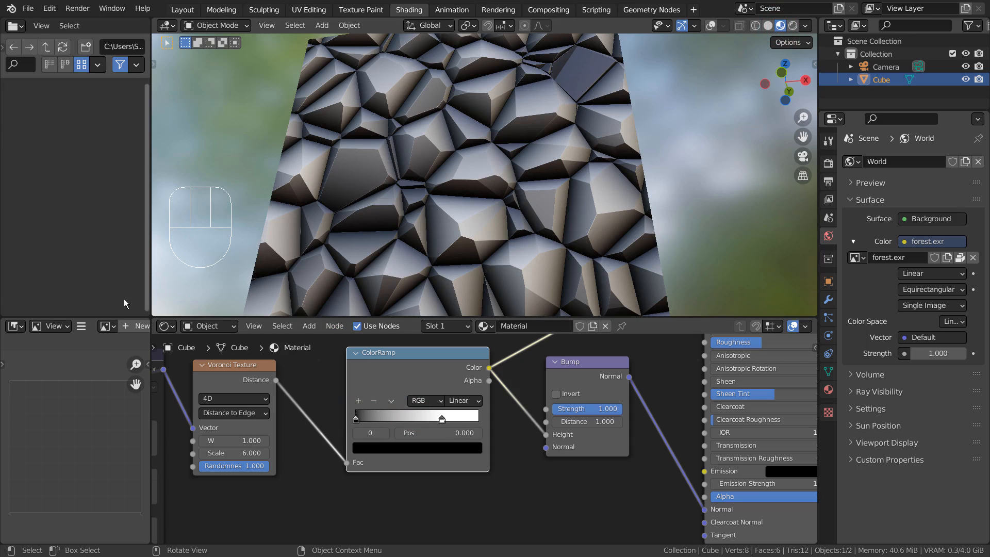
{"action": "mouse_move", "coordinate": [80, 347]}
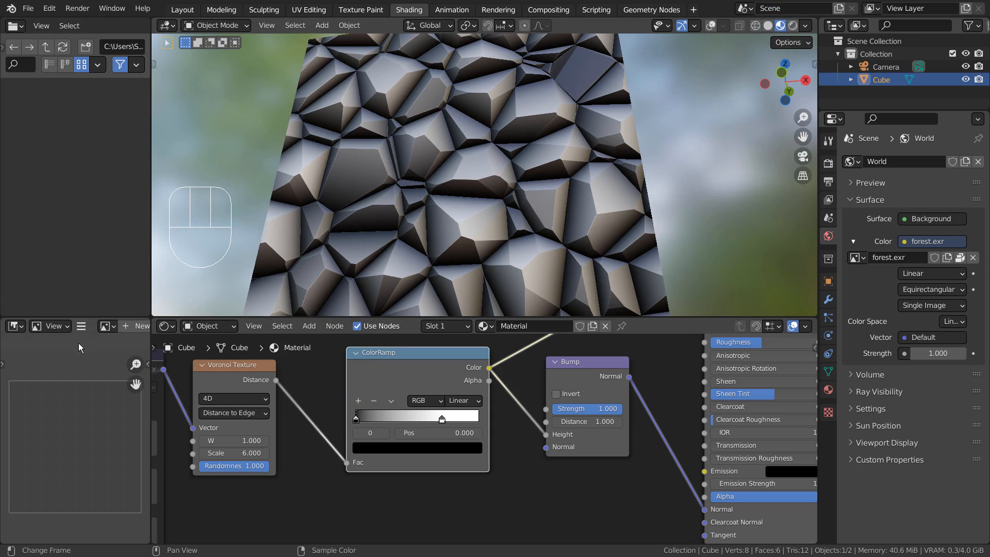
{"action": "mouse_move", "coordinate": [98, 388]}
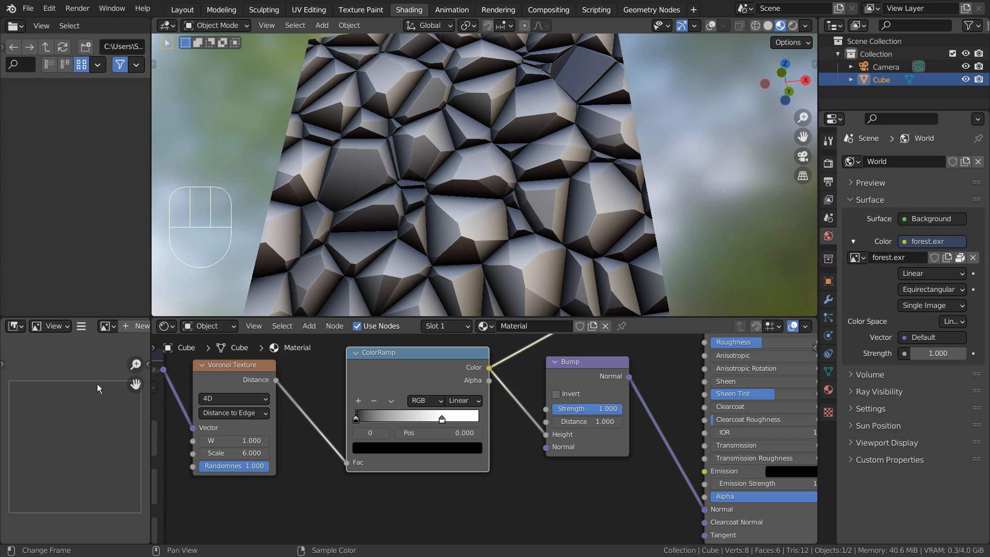
{"action": "mouse_move", "coordinate": [124, 329]}
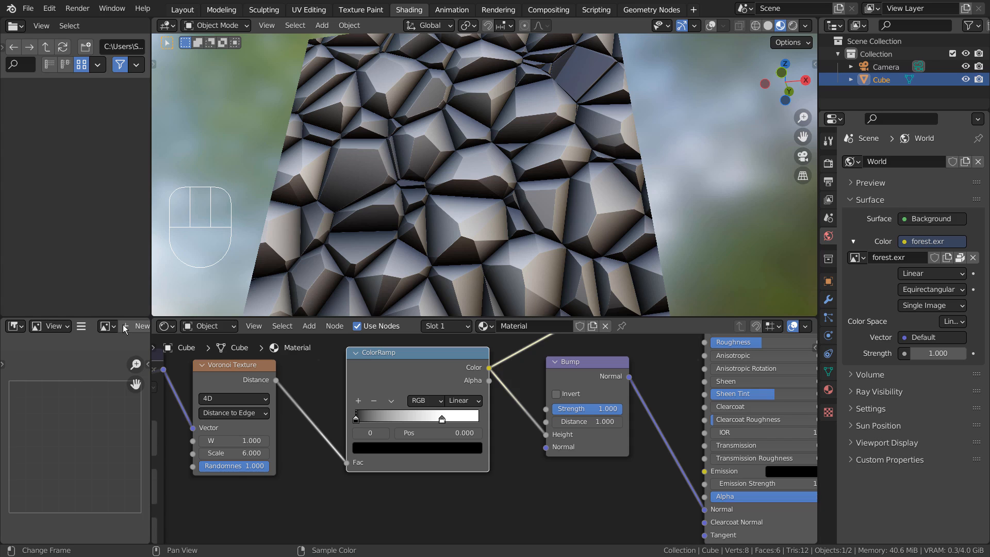
{"action": "mouse_move", "coordinate": [137, 300]}
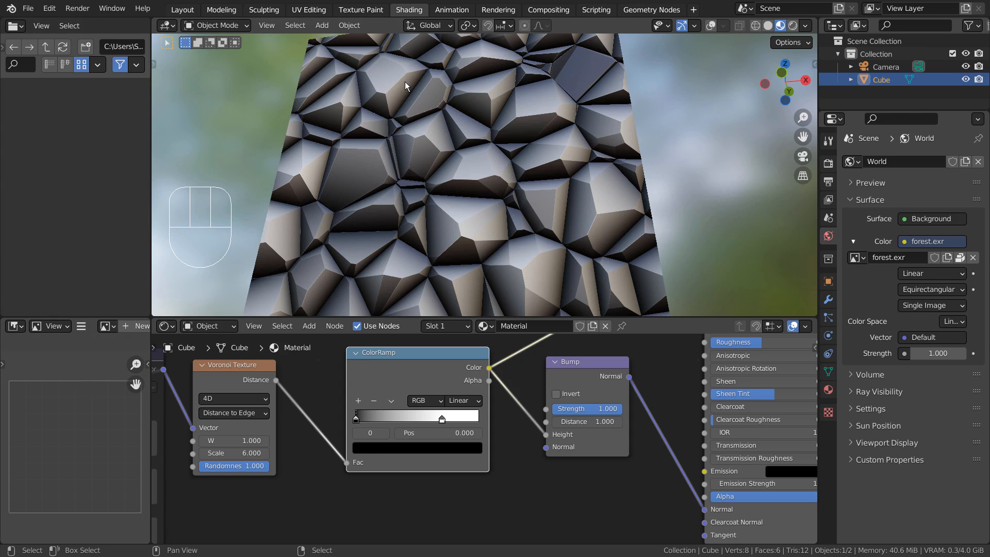
Toggle between Cycles Rendered and Material Preview shading, ending in the Rendered view
{"action": "left_click", "coordinate": [791, 25]}
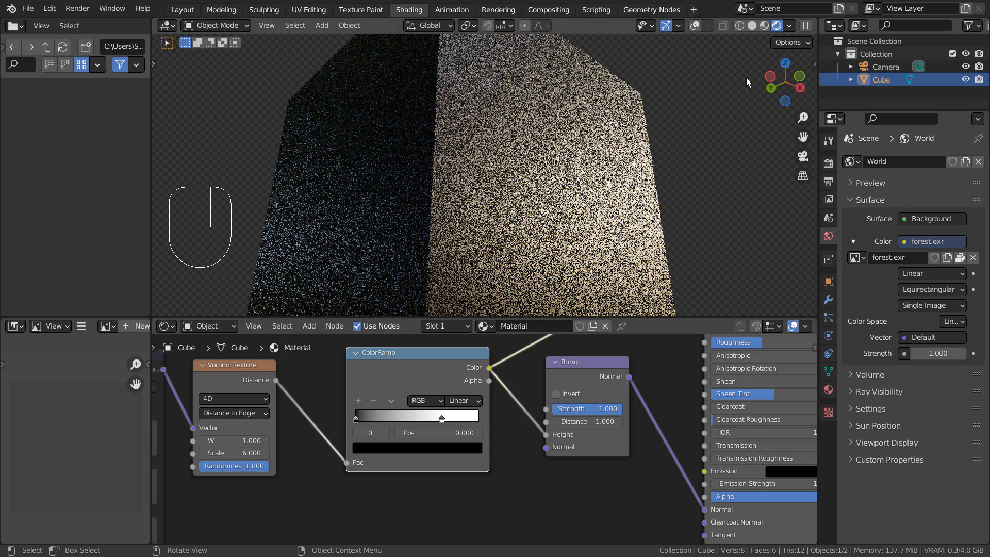
{"action": "left_click", "coordinate": [780, 25]}
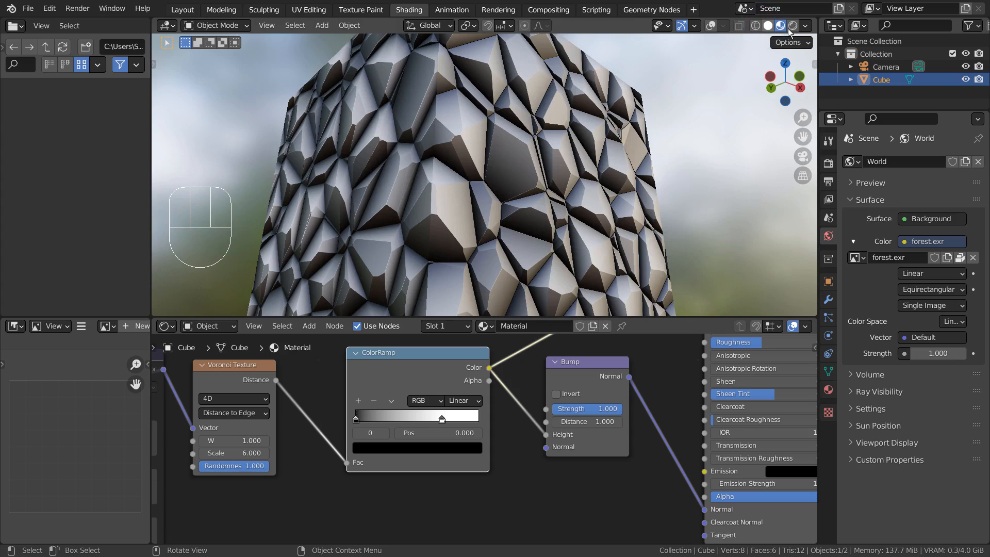
{"action": "left_click", "coordinate": [804, 26]}
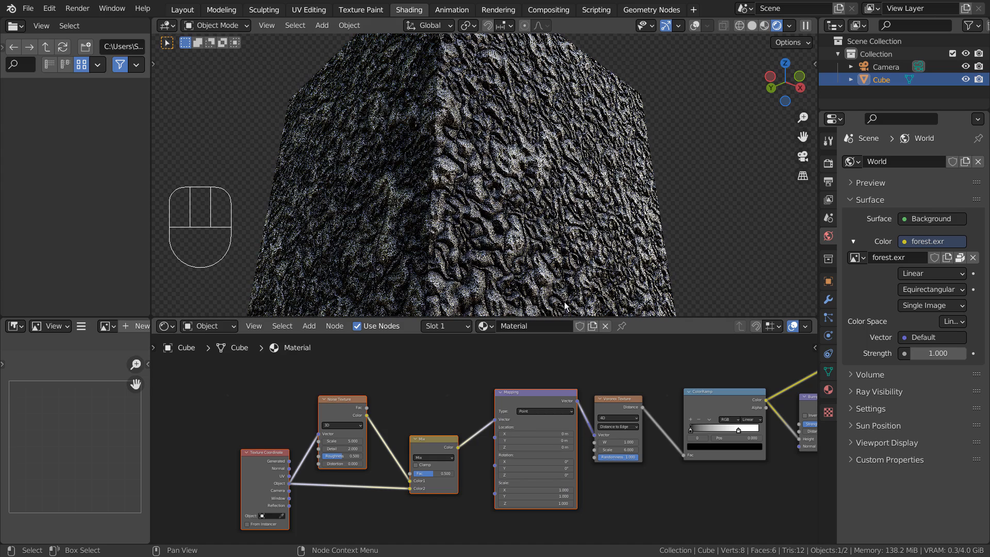
{"action": "mouse_move", "coordinate": [526, 237]}
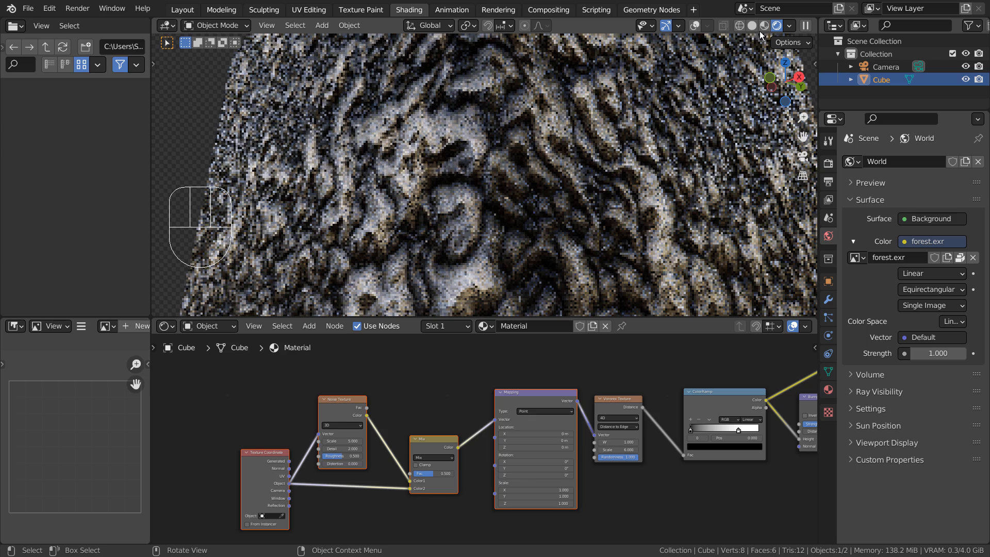
Switch to Eevee Material Preview, orbit with axis snapping, and toggle wireframe on and off
{"action": "left_click", "coordinate": [780, 26]}
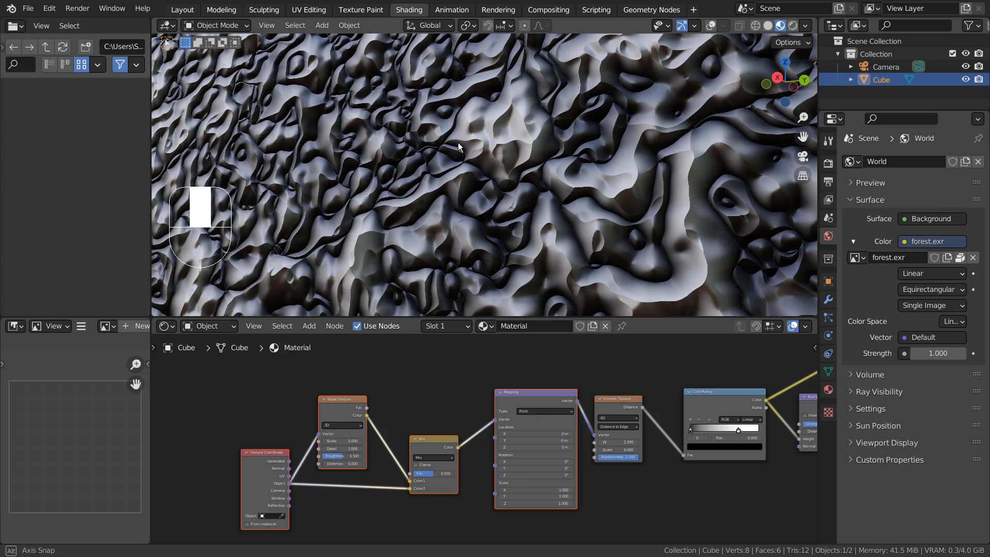
{"action": "key", "text": "shift"}
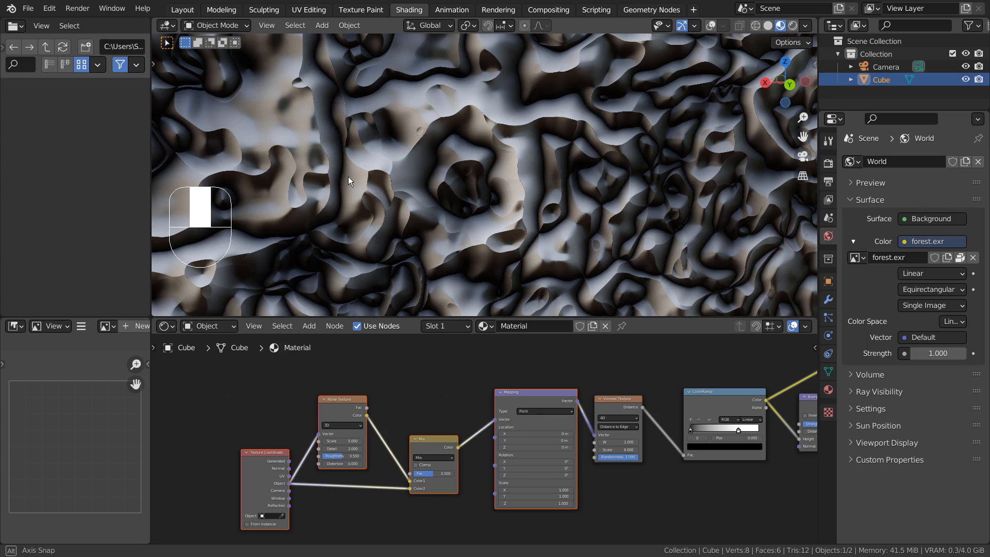
{"action": "key", "text": "shift"}
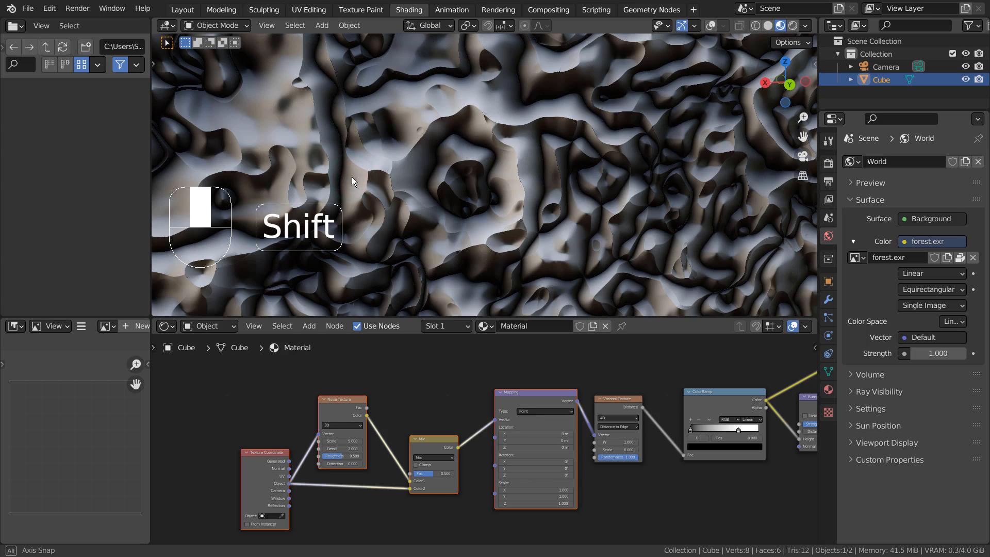
{"action": "mouse_move", "coordinate": [352, 179]}
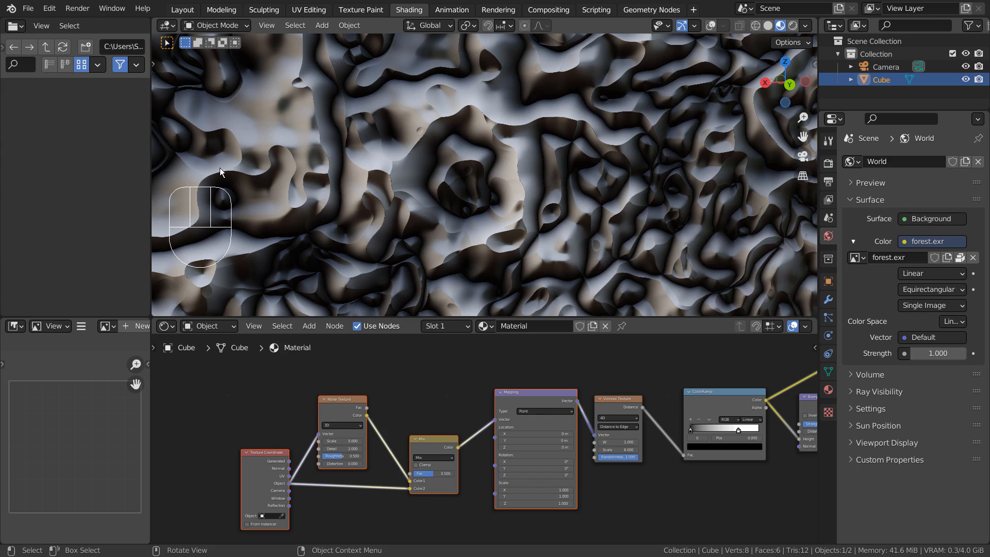
{"action": "key", "text": "shift+z"}
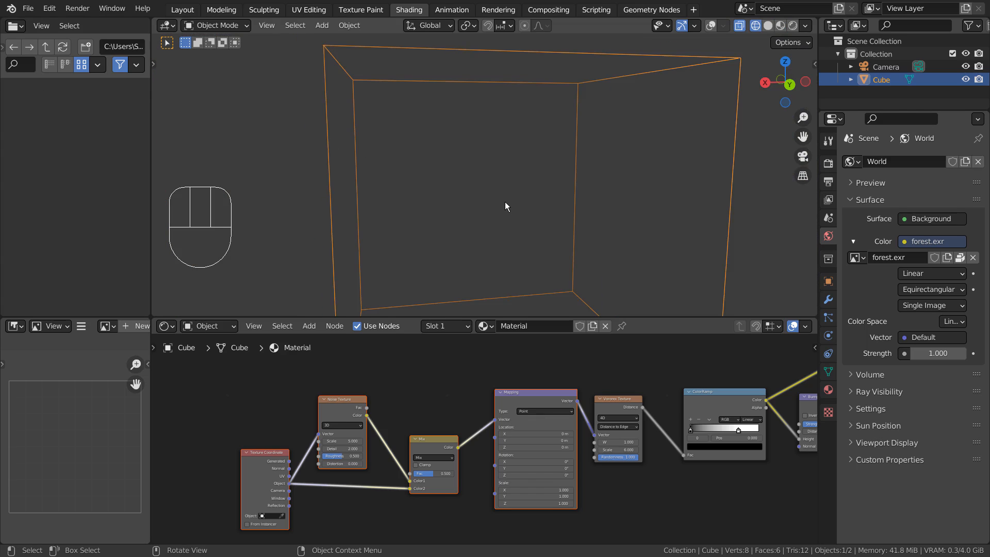
{"action": "key", "text": "shift+z"}
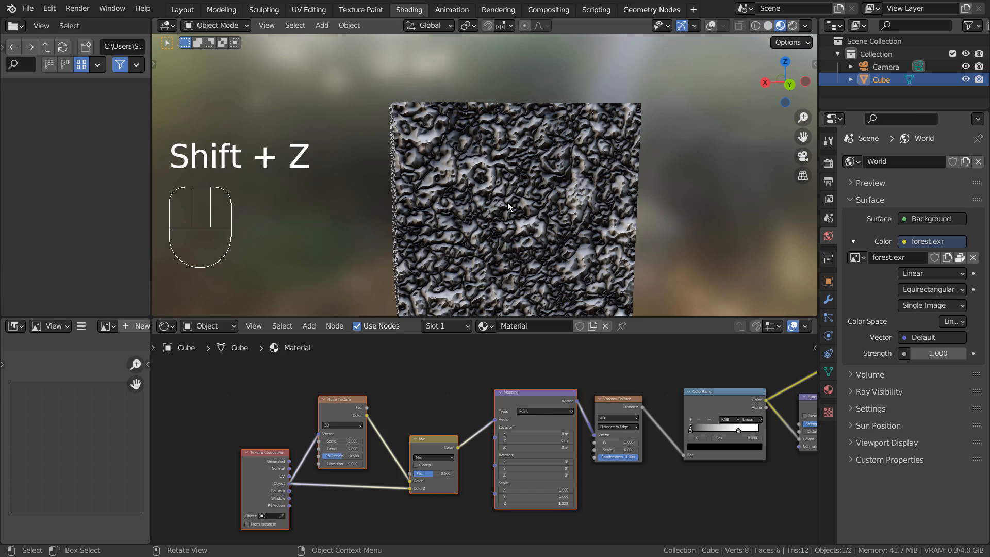
{"action": "key", "text": "shift+z"}
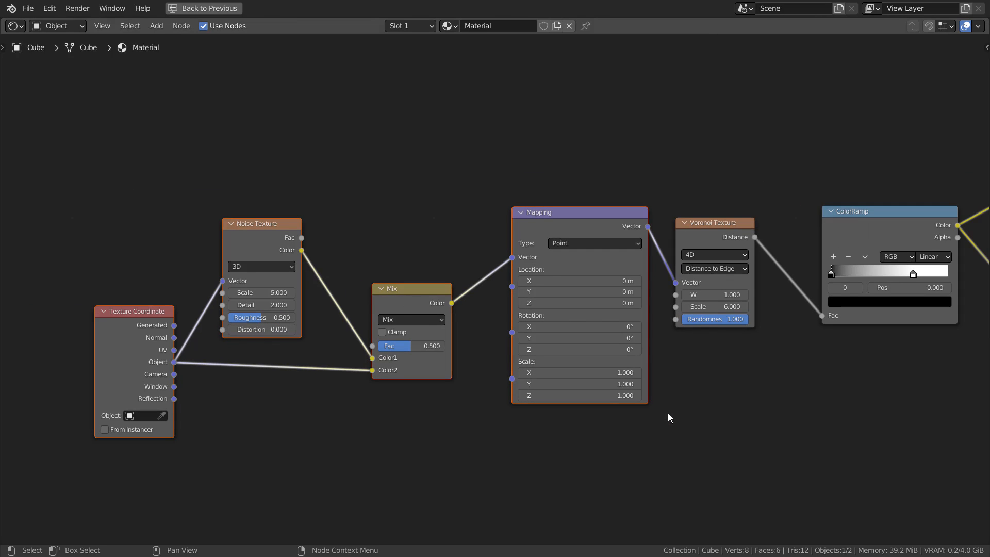
{"action": "mouse_move", "coordinate": [734, 432]}
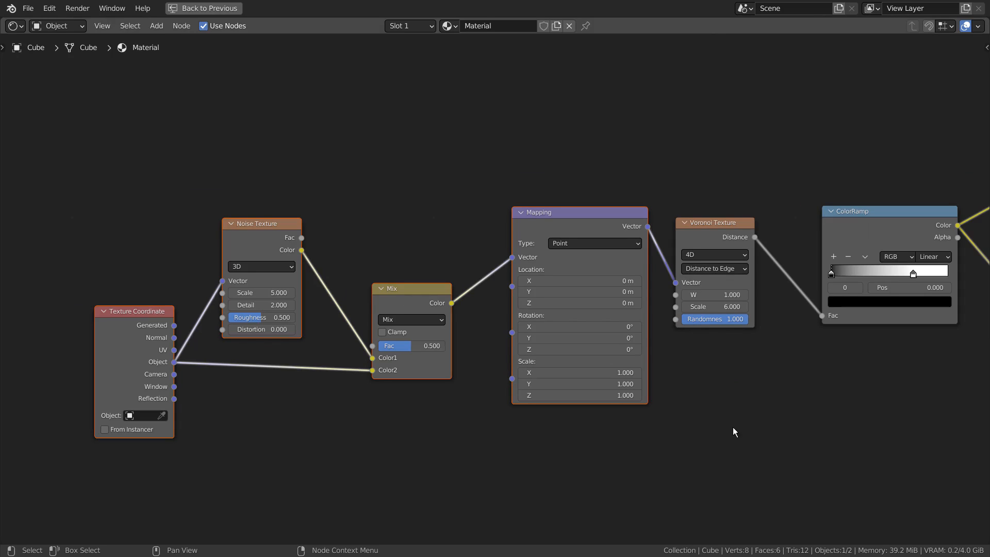
{"action": "mouse_move", "coordinate": [843, 447]}
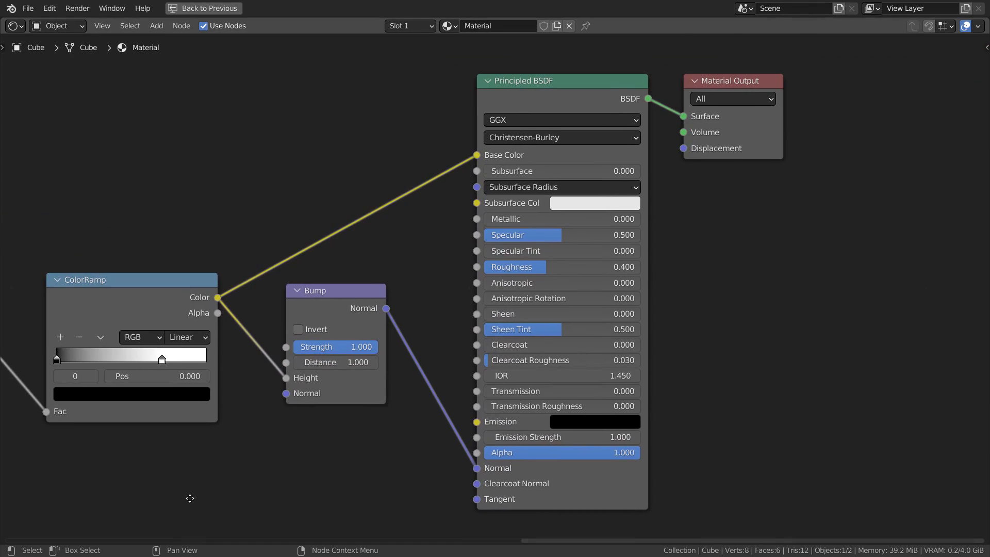
{"action": "mouse_move", "coordinate": [42, 510]}
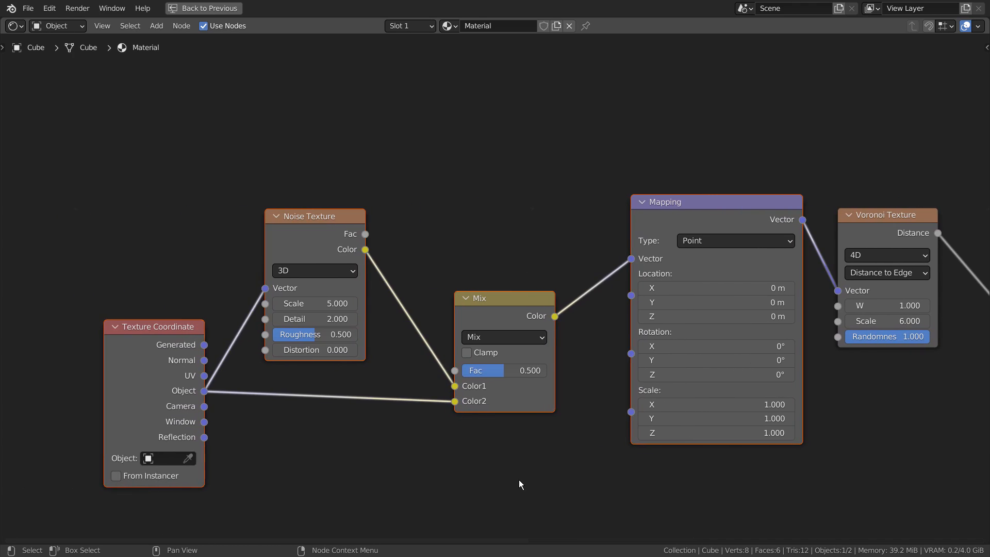
{"action": "mouse_move", "coordinate": [859, 503]}
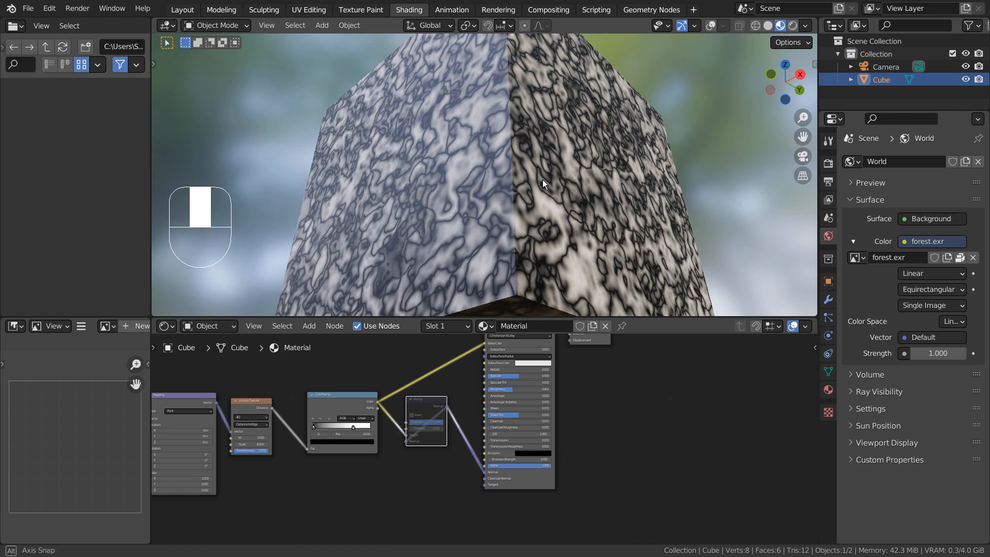
Select the Bump node to disable it, showing flat cells without relief
{"action": "key", "text": "shift"}
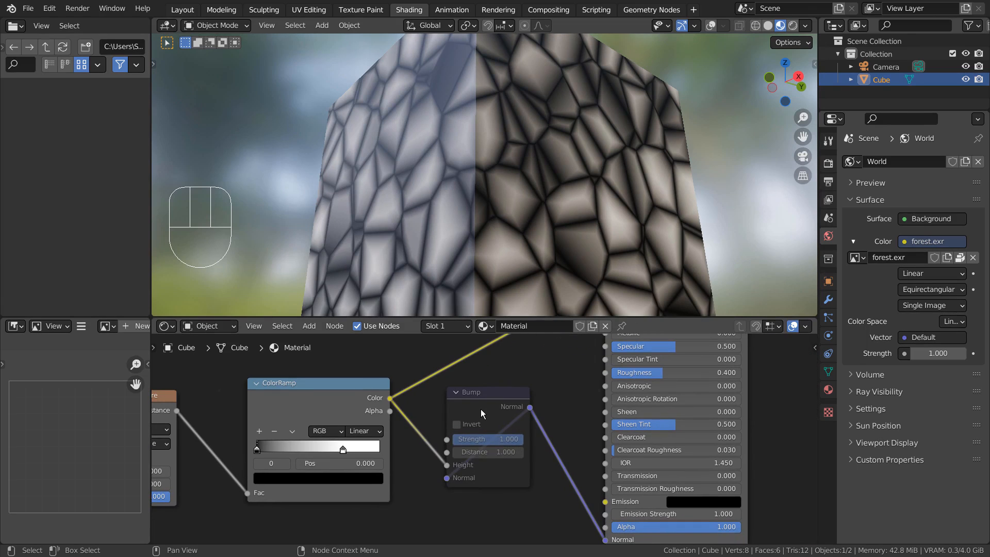
{"action": "left_click", "coordinate": [486, 409]}
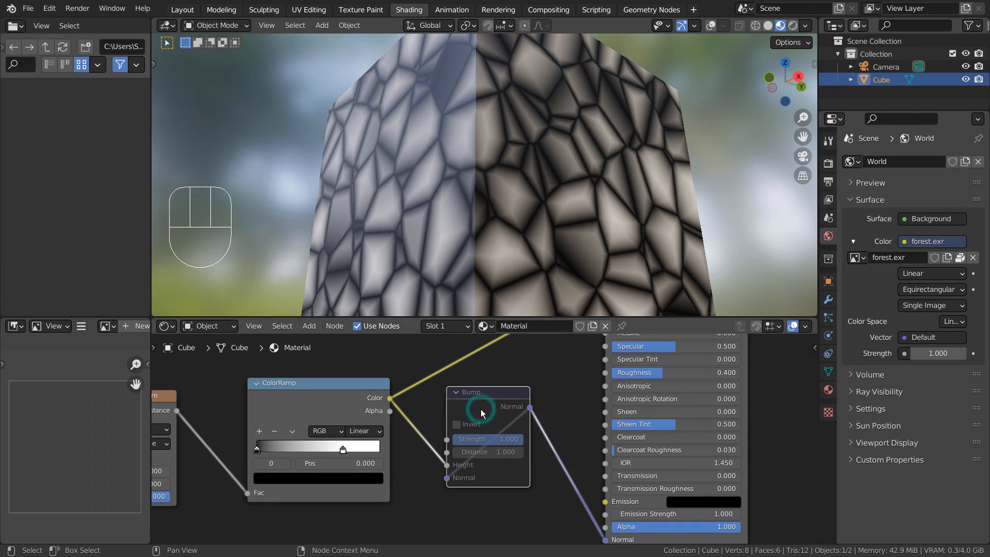